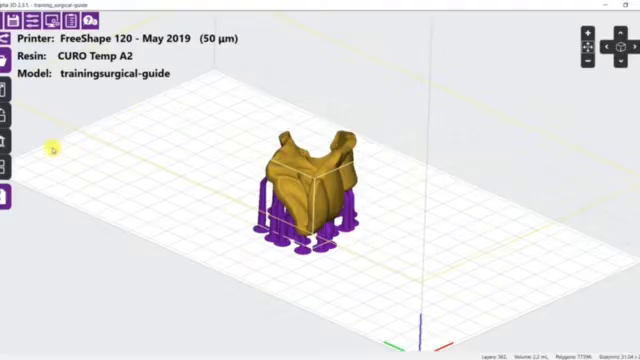
- Review the support points along the die's lower edges in Manual Support mode
left_click(12, 144)
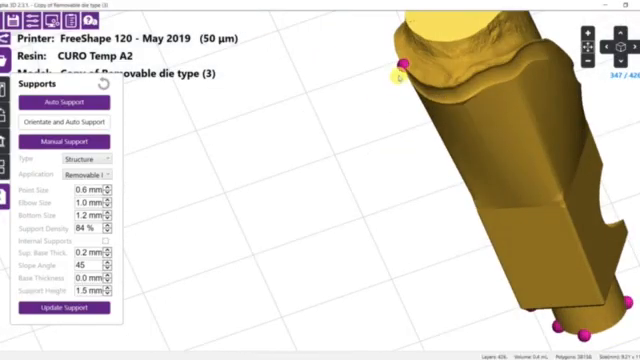
left_click(400, 64)
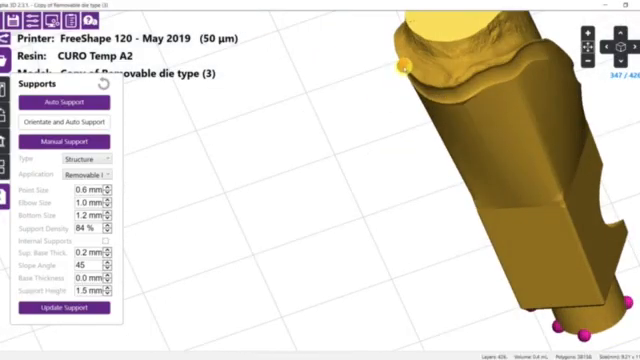